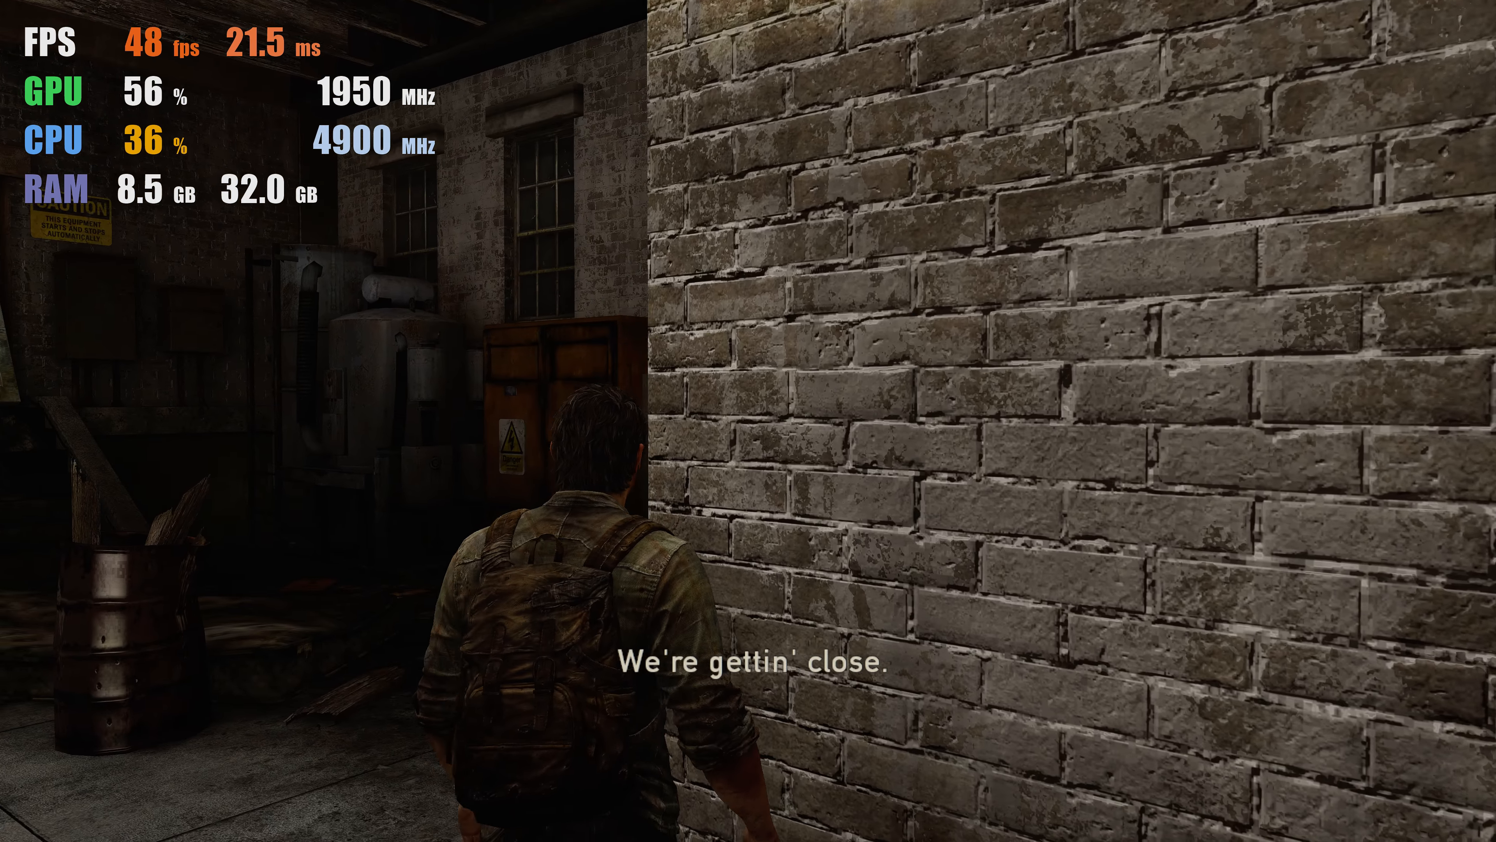
pyautogui.moveTo(748, 421)
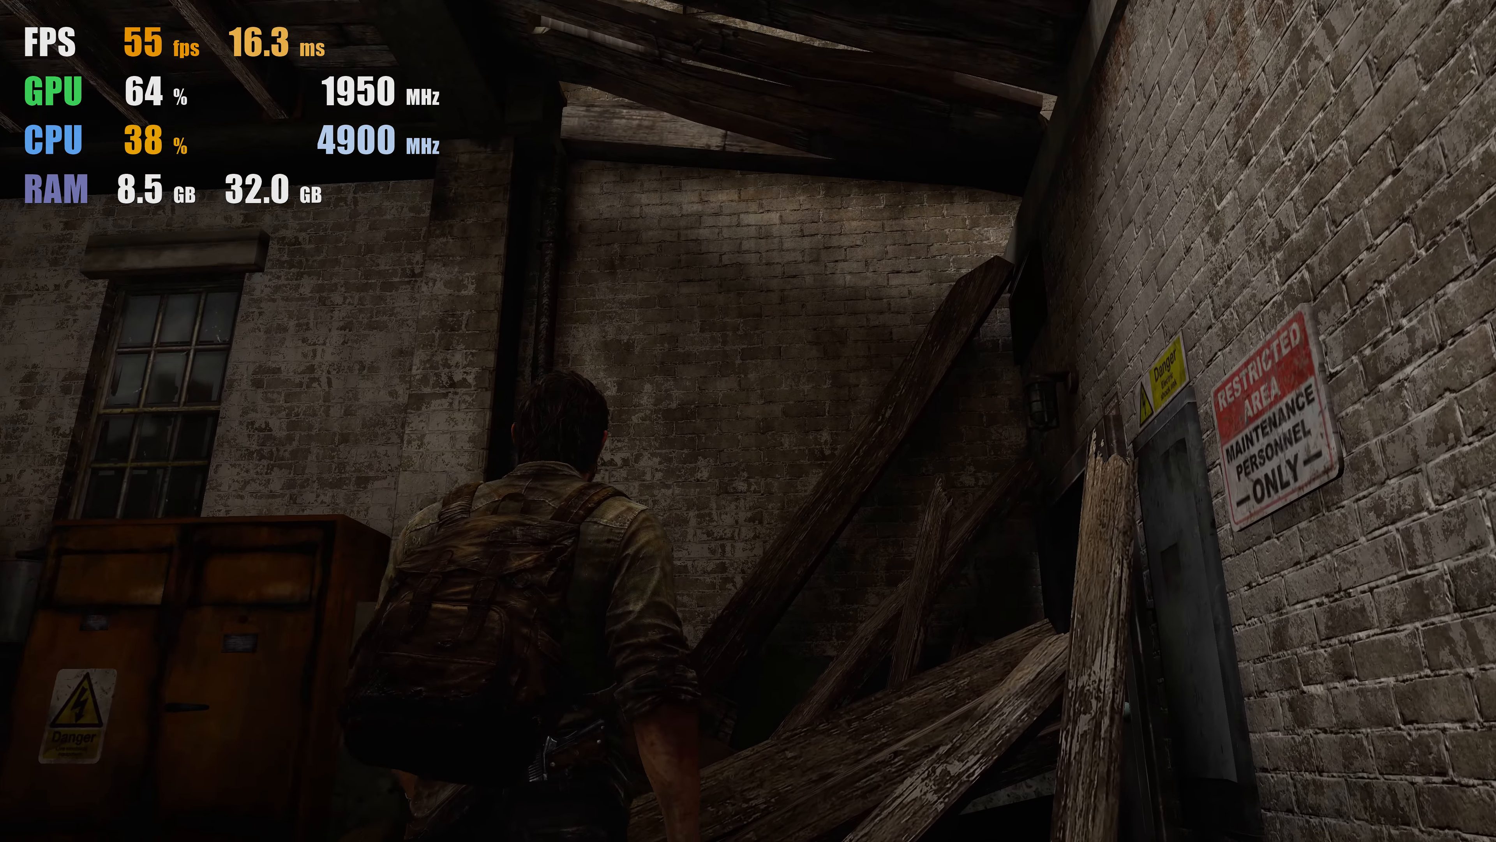